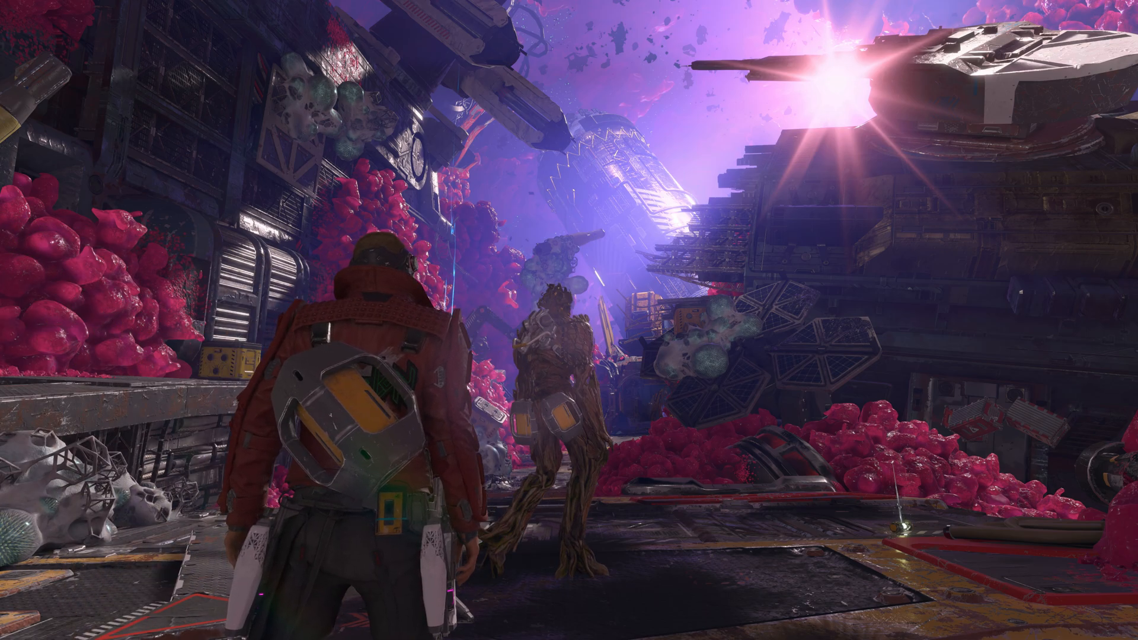
Capture a screenshot of the game via Xbox Game Bar and go to the saved captures folder.
{"action": "key", "text": "Win+G"}
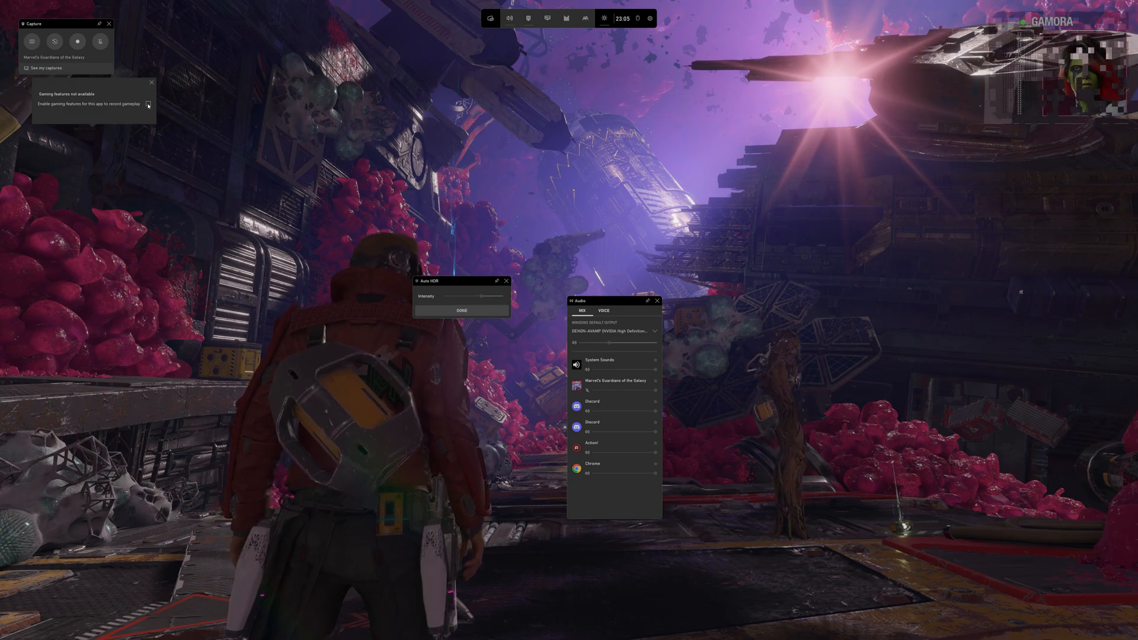
{"action": "left_click", "coordinate": [152, 82]}
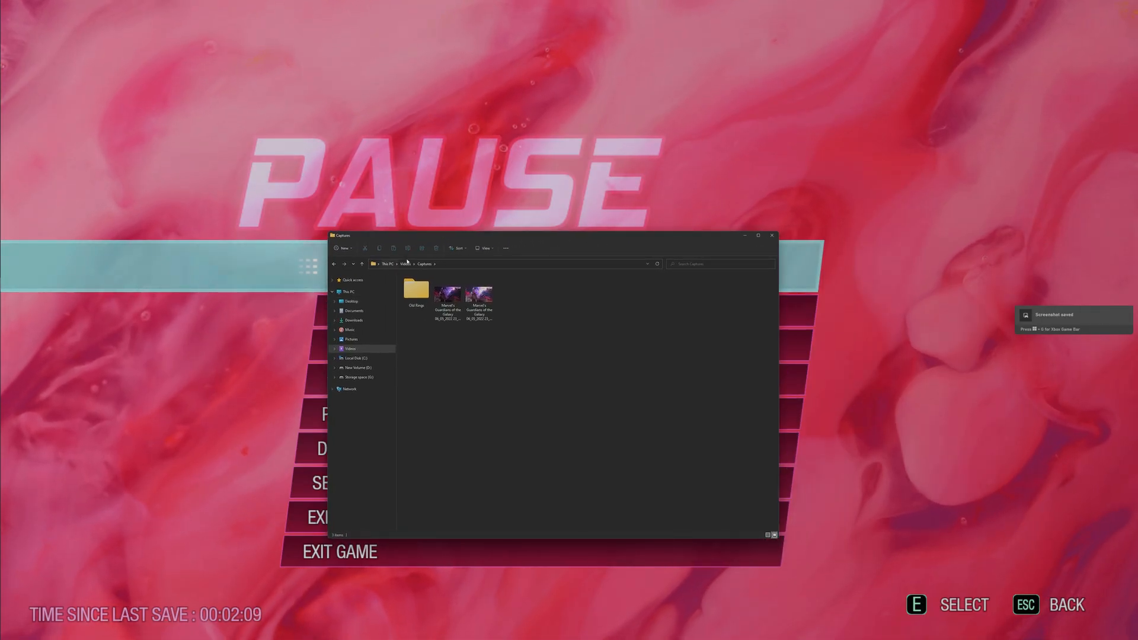
Select the newly saved game screenshot in the Captures folder.
{"action": "left_click", "coordinate": [479, 297]}
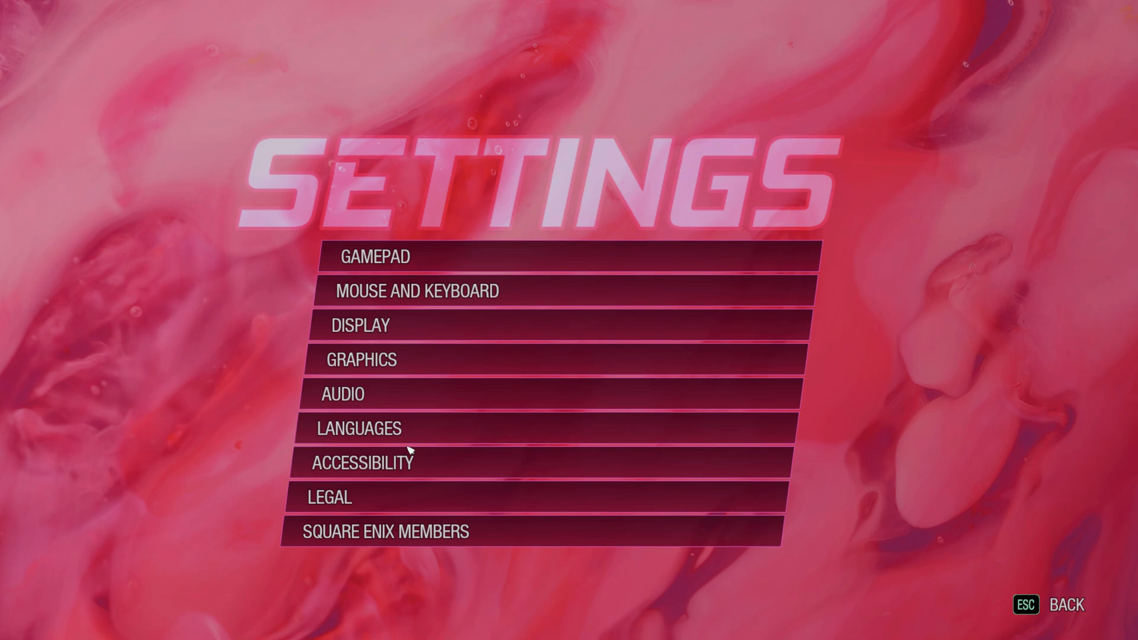
{"action": "mouse_move", "coordinate": [410, 448]}
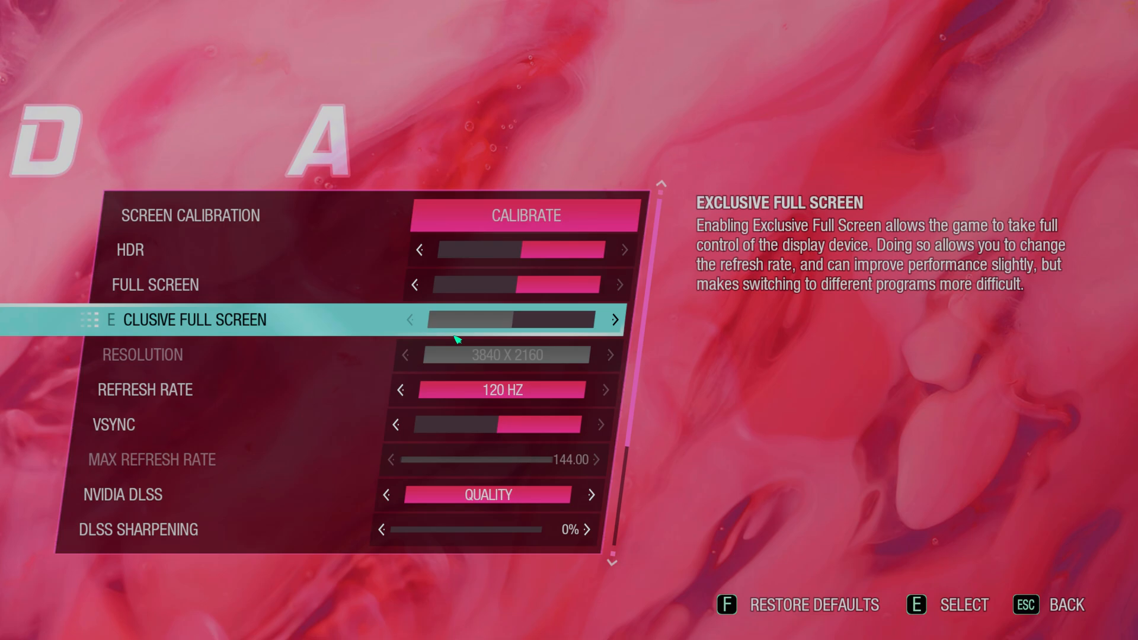
Turn Full Screen off in the game's Display settings and apply the change.
{"action": "key", "text": "Up"}
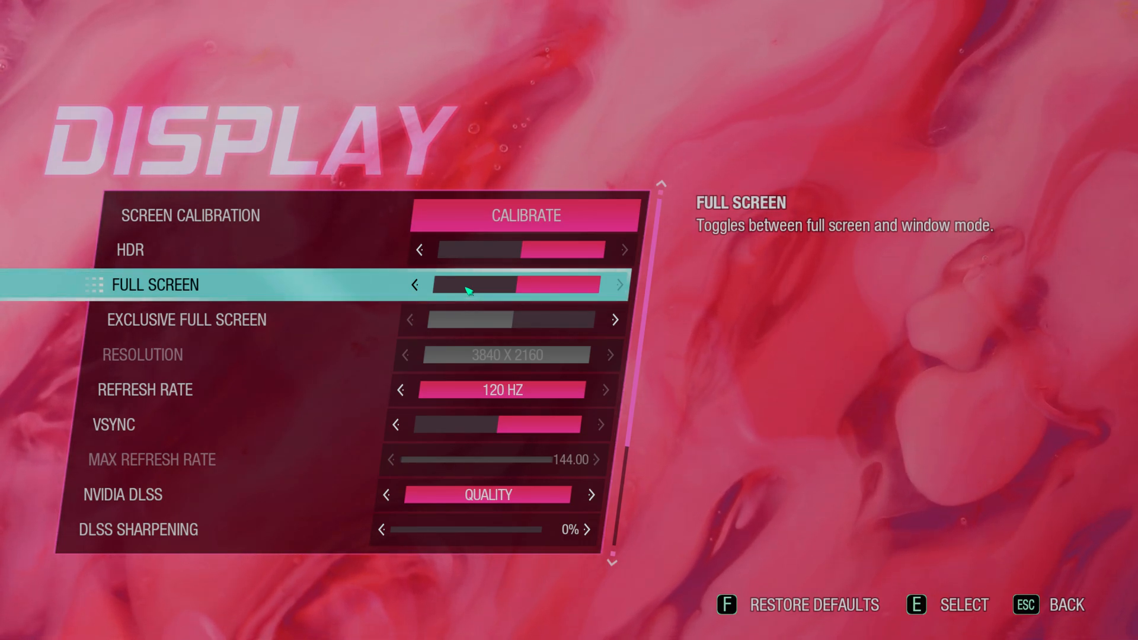
{"action": "left_click", "coordinate": [415, 284]}
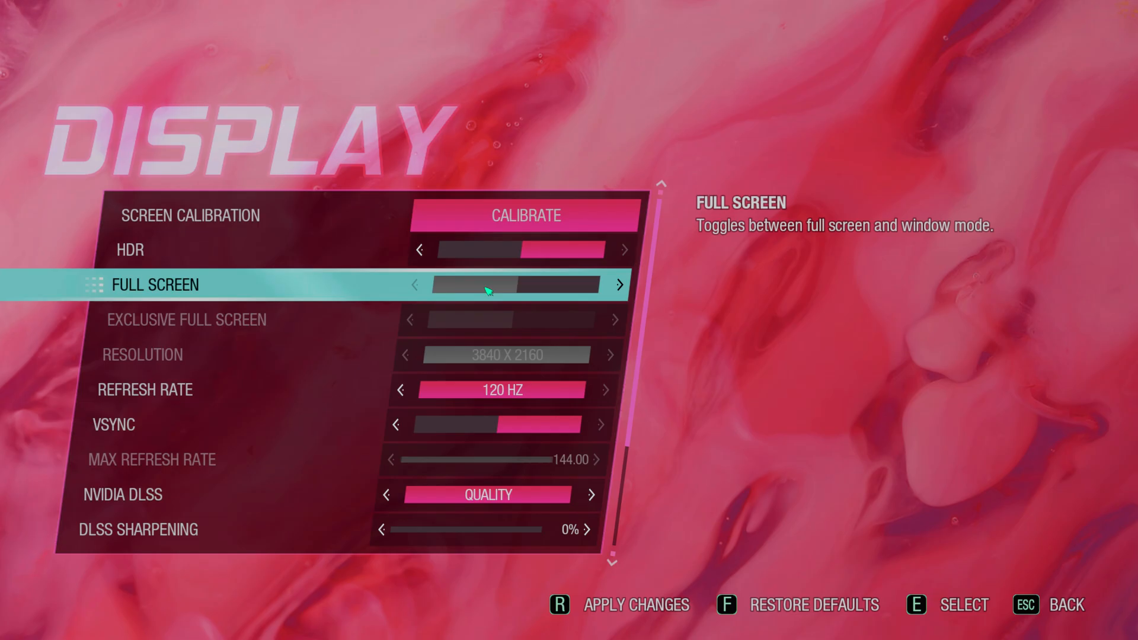
{"action": "key", "text": "up"}
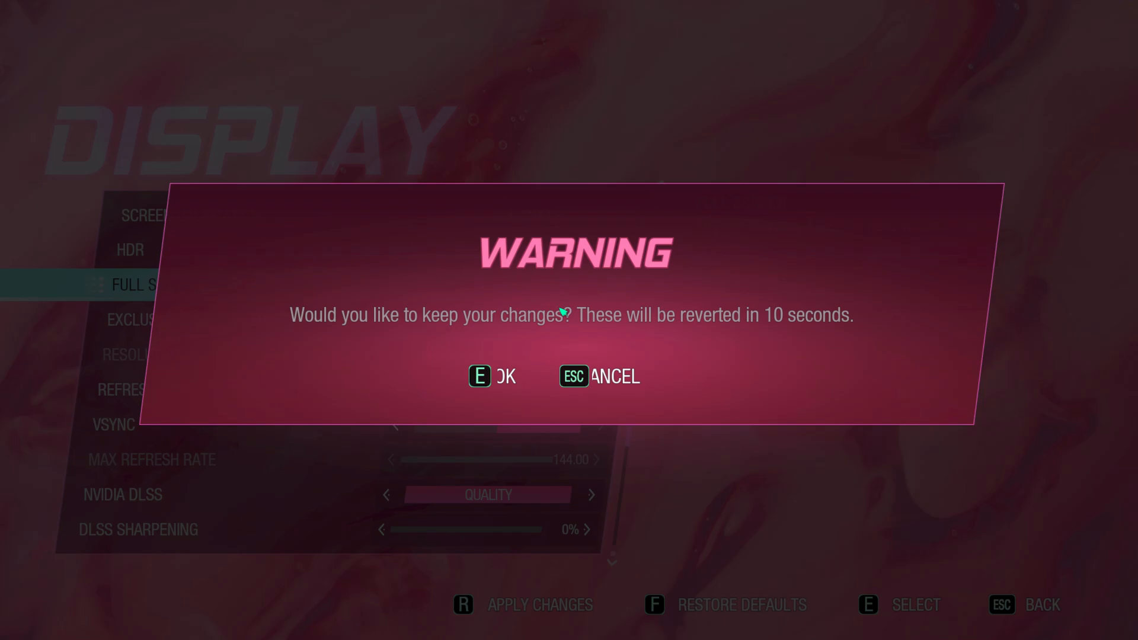
Keep the windowed display setting in the Warning dialog with OK.
{"action": "key", "text": "e"}
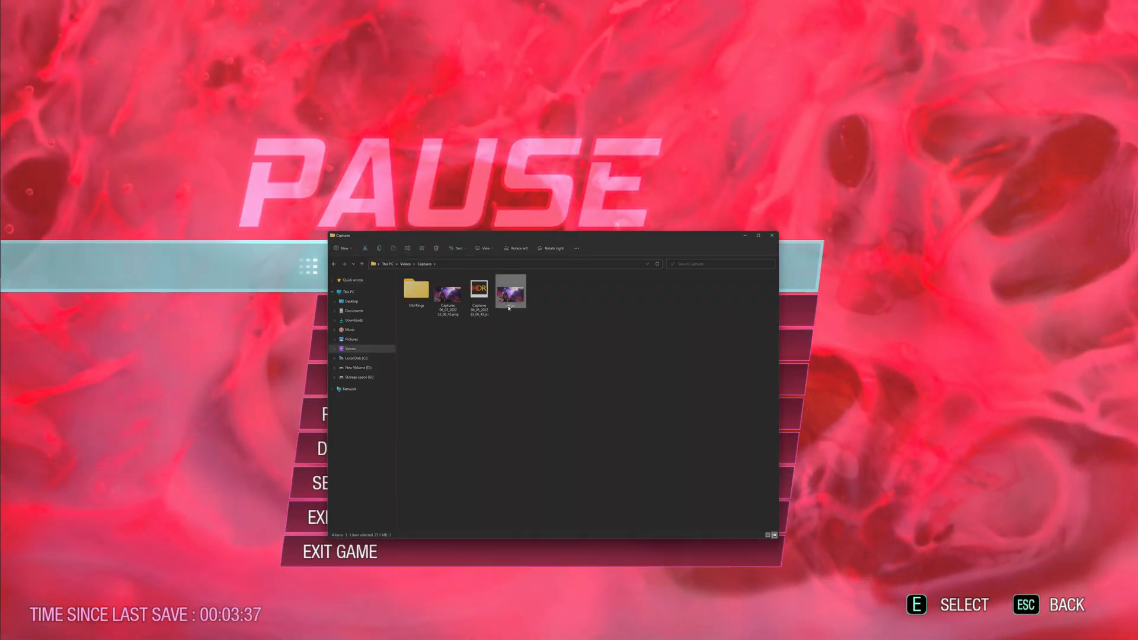
View the new capture in HDR + WCG Image Viewer.
{"action": "double_click", "coordinate": [510, 291]}
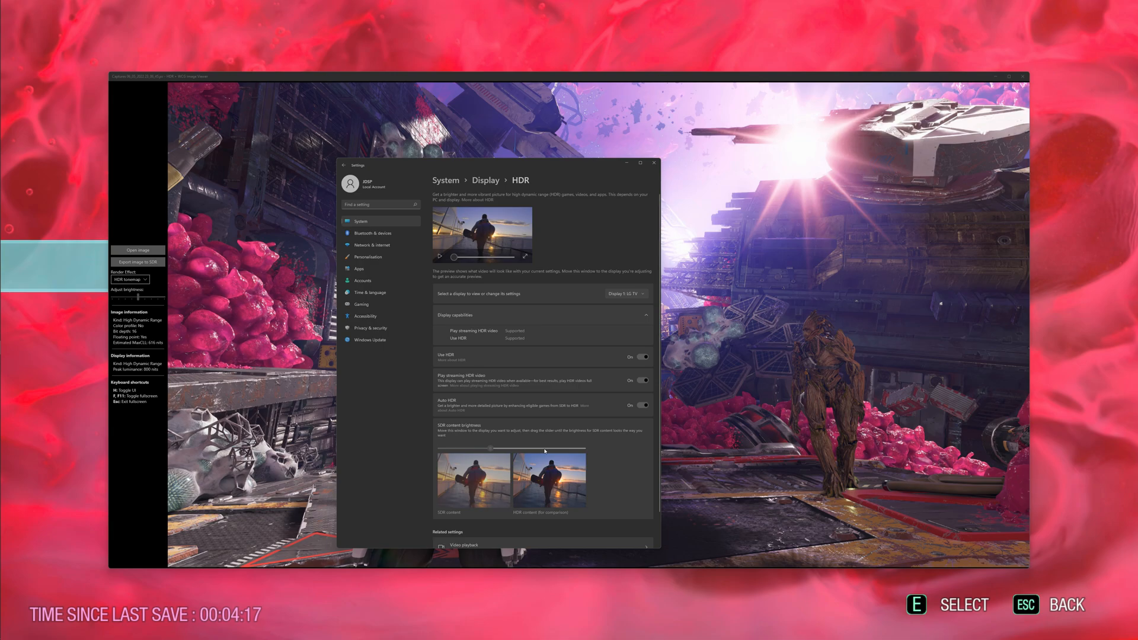
{"action": "mouse_move", "coordinate": [463, 436]}
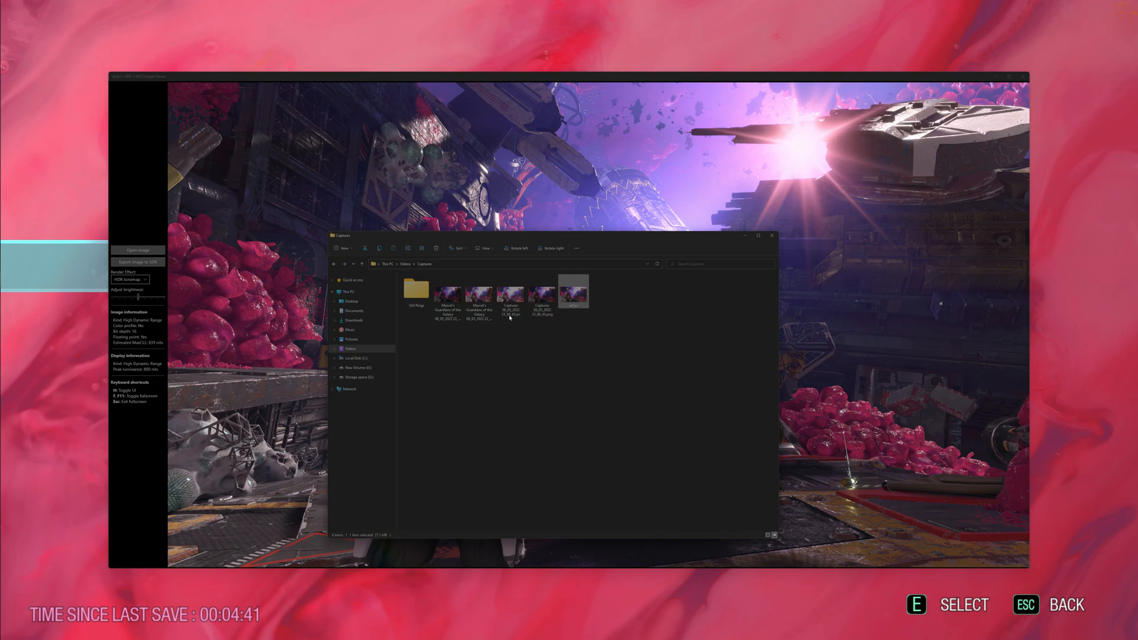
Select the next screenshot in the Captures folder for comparison.
{"action": "left_click", "coordinate": [478, 294]}
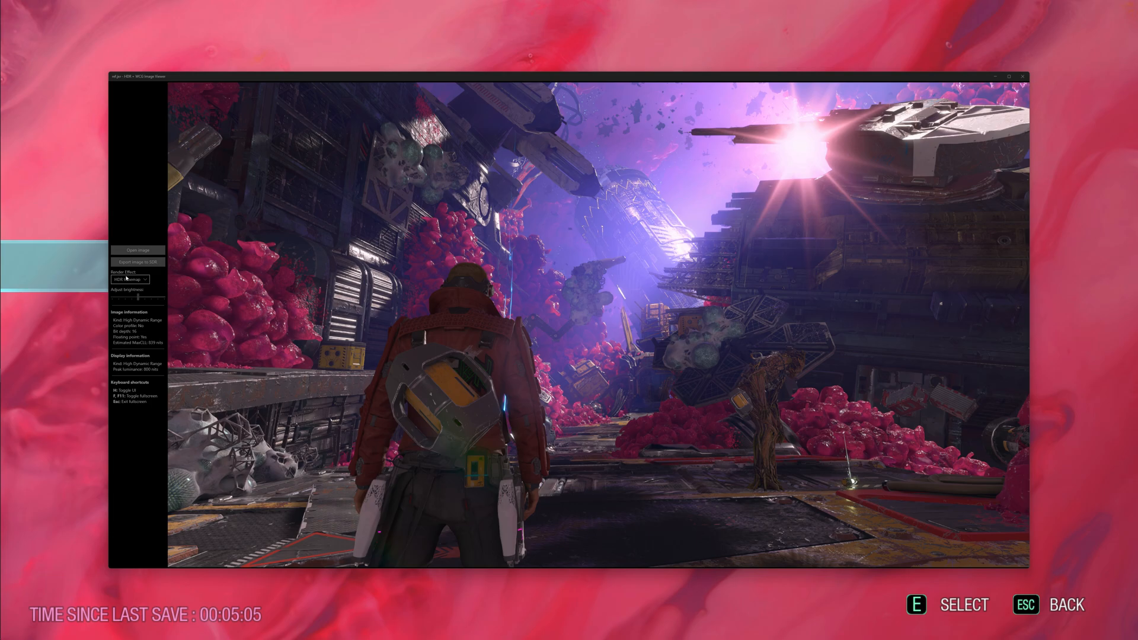
Apply another Render Effect to the screenshot in the HDR viewer.
{"action": "left_click", "coordinate": [129, 279]}
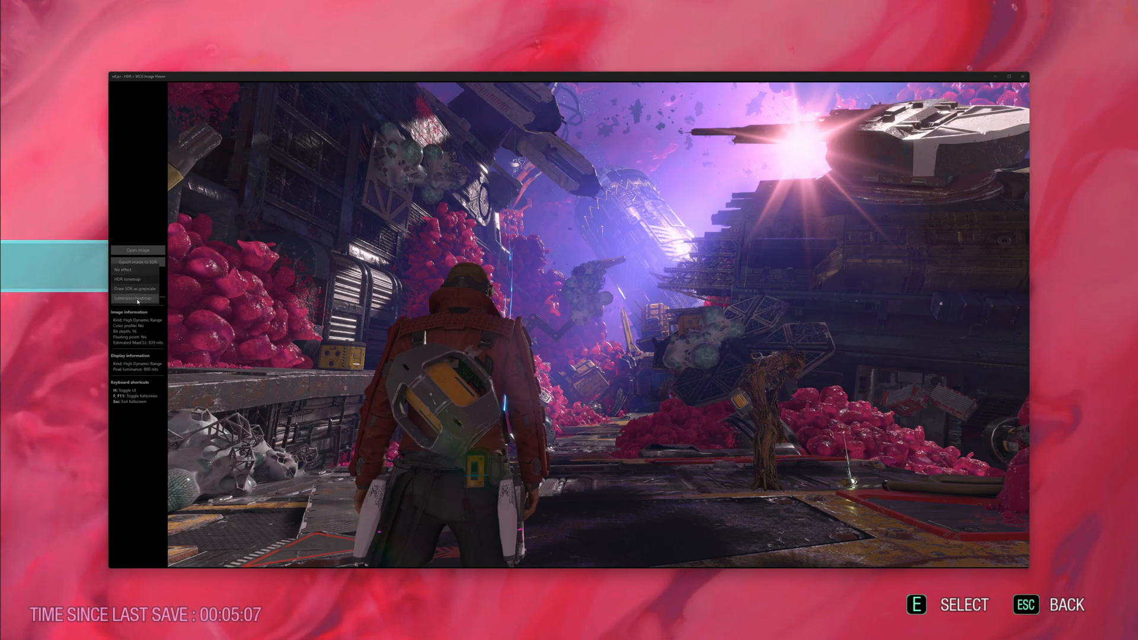
{"action": "left_click", "coordinate": [134, 298]}
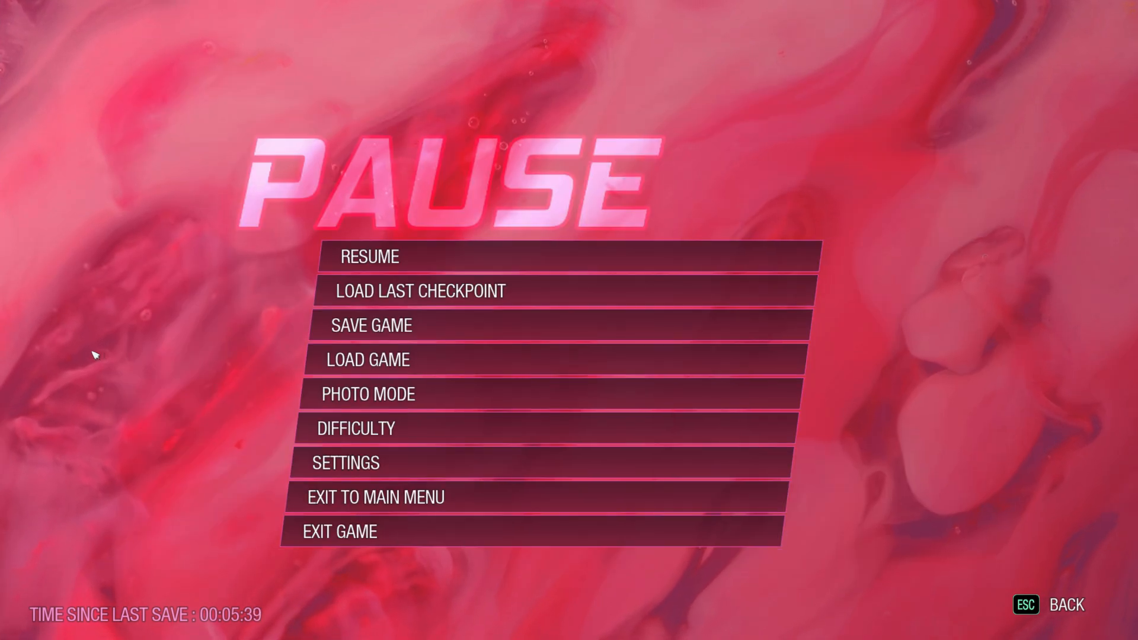
Switch to Windows Settings' HDR page for the SDR brightness change and back to the viewer.
{"action": "key", "text": "alt+tab"}
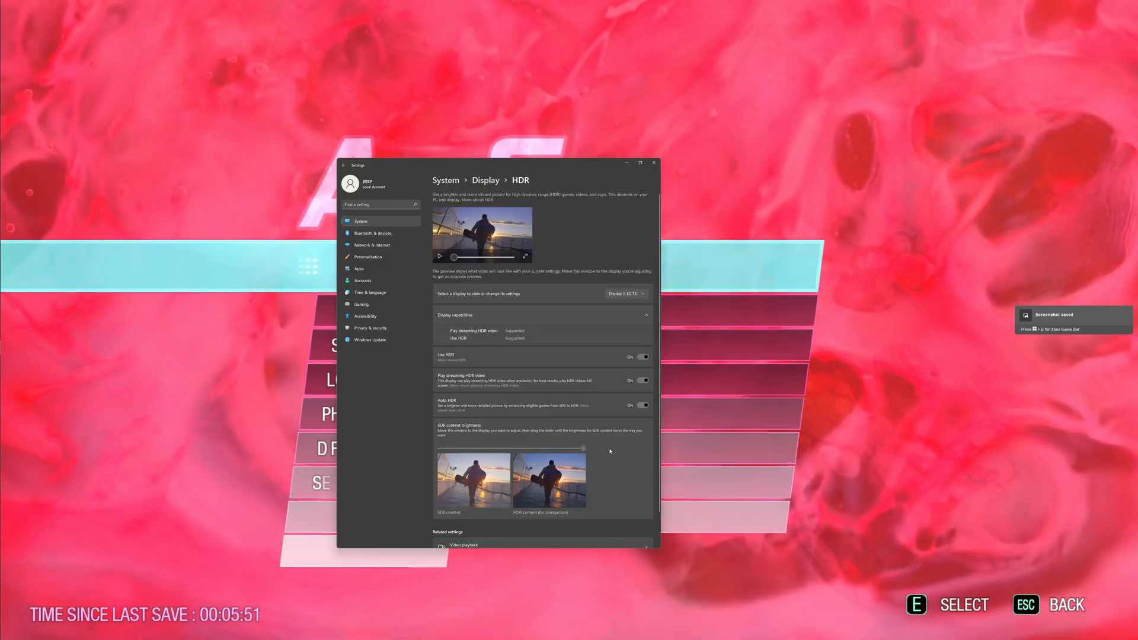
{"action": "key", "text": "alt+tab"}
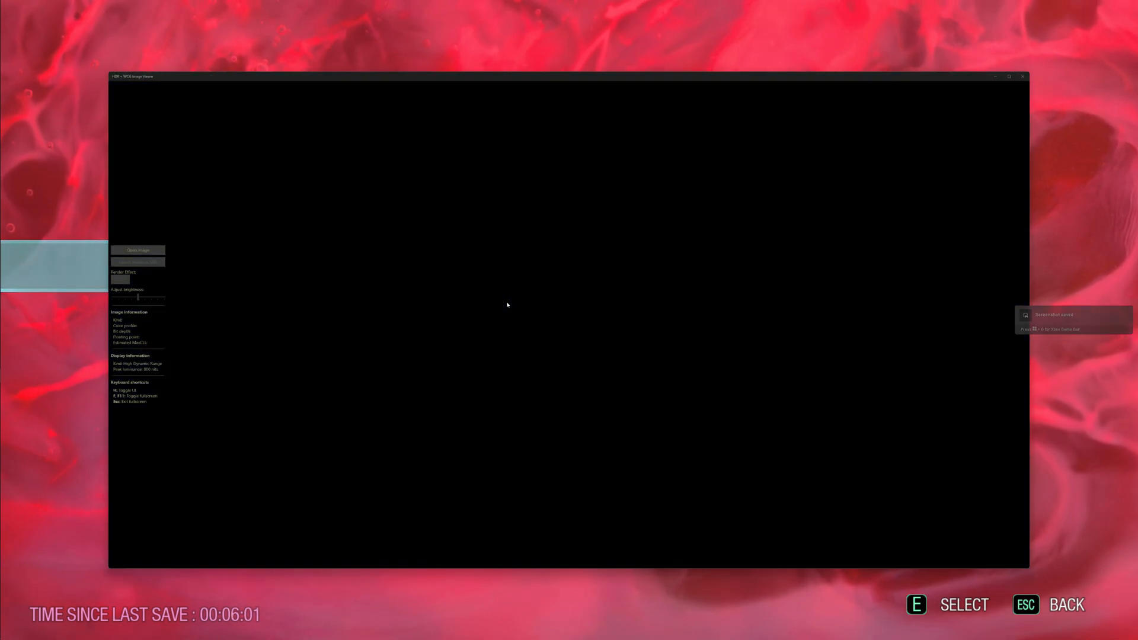
Leave the empty HDR viewer and return to the running game.
{"action": "left_click", "coordinate": [138, 250]}
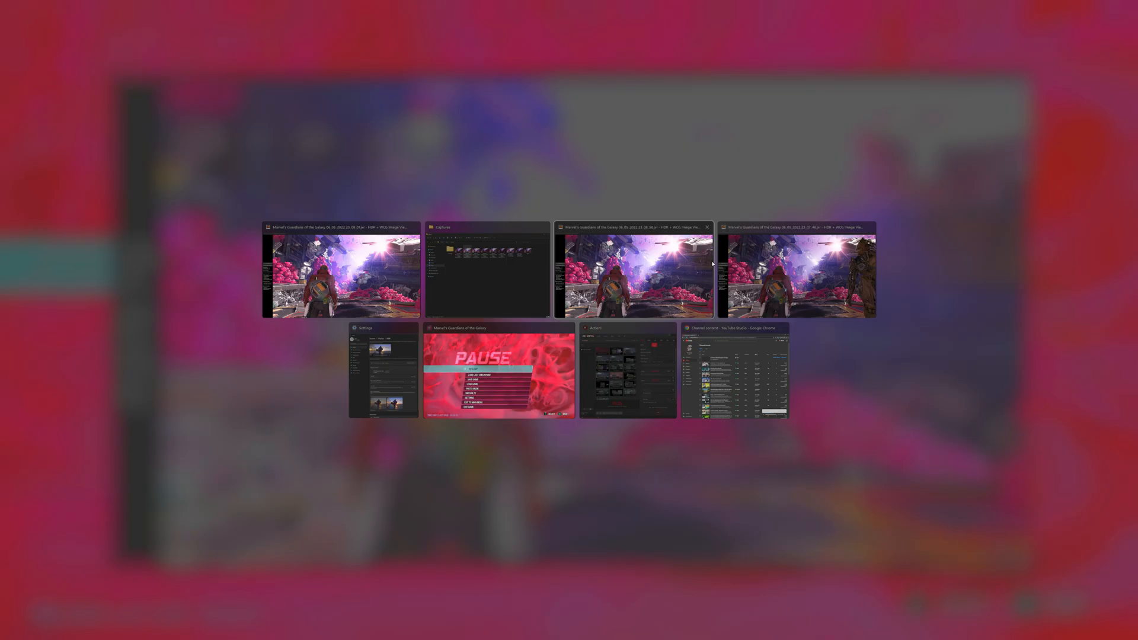
{"action": "left_click", "coordinate": [332, 277]}
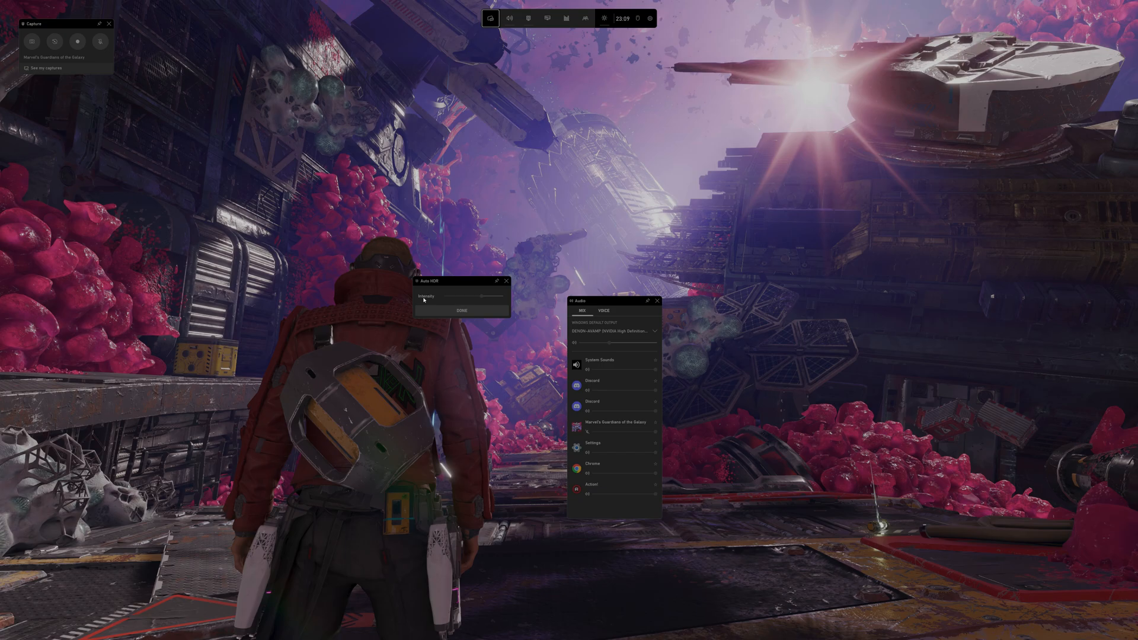
Move the Auto HDR widget toward the centre and lower its Intensity slider.
{"action": "left_click_drag", "start_coordinate": [613, 300], "coordinate": [968, 335]}
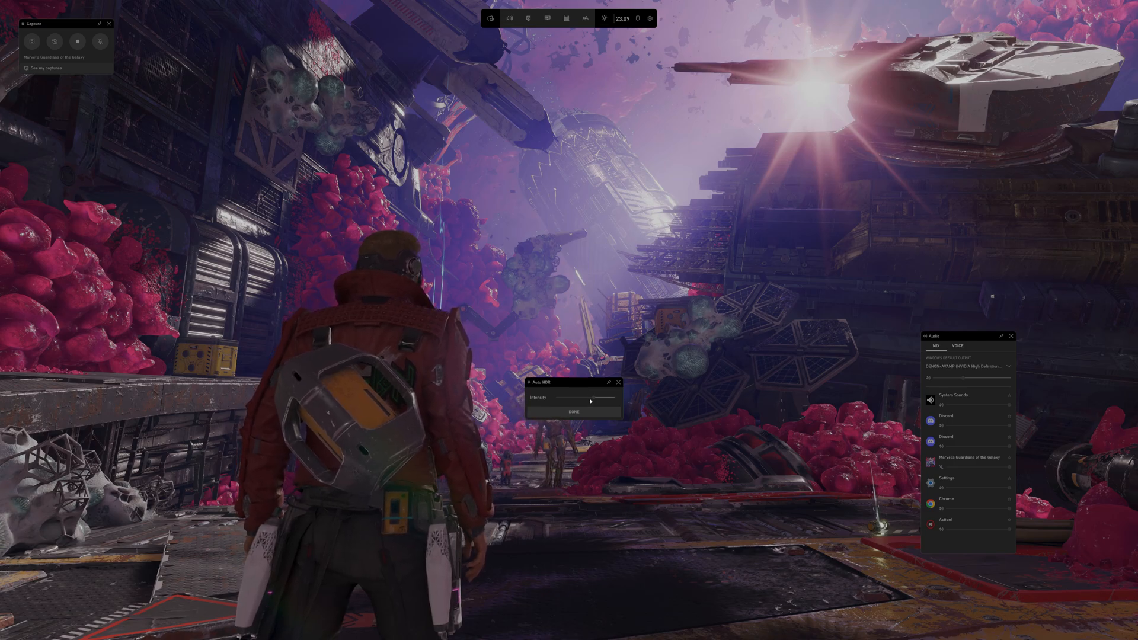
{"action": "left_click_drag", "start_coordinate": [603, 398], "coordinate": [557, 398]}
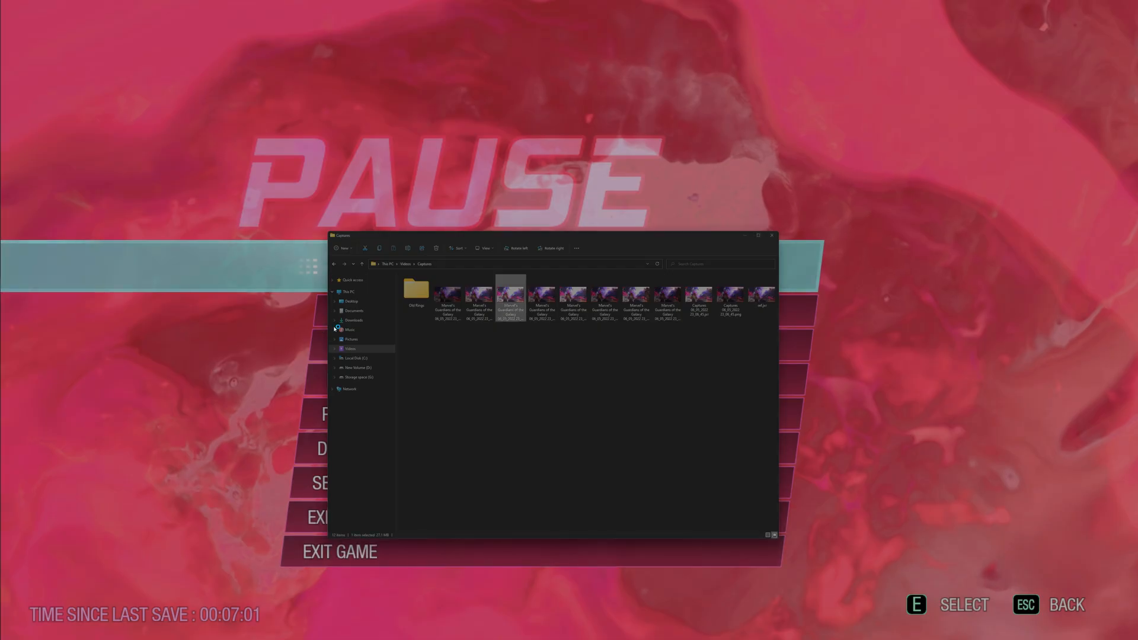
View a saved game screenshot from the Captures folder, then return to the game.
{"action": "double_click", "coordinate": [510, 298]}
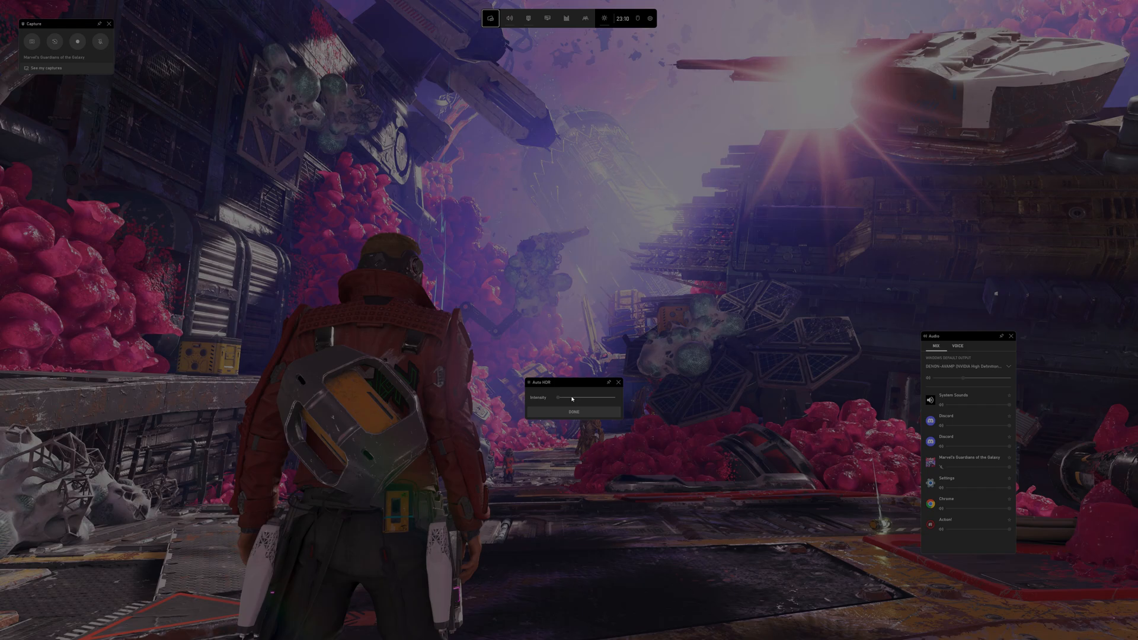
Raise the Auto HDR intensity slider and leave Game Bar for the HDR viewer.
{"action": "left_click_drag", "start_coordinate": [571, 398], "coordinate": [616, 398]}
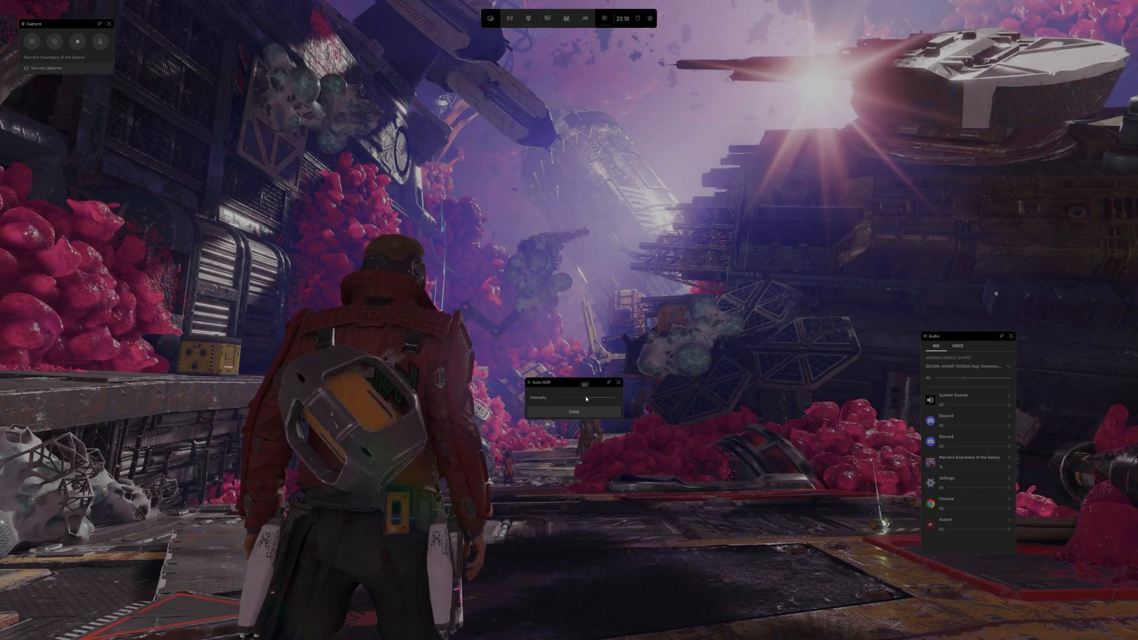
{"action": "left_click", "coordinate": [574, 413]}
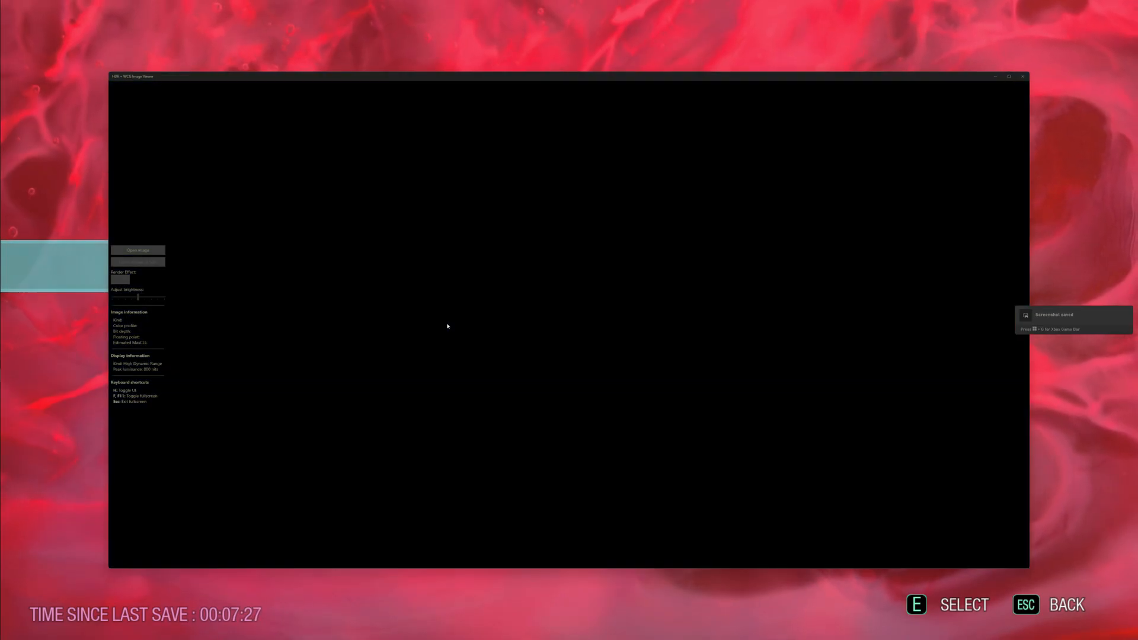
Switch from the empty HDR viewer to the Captures folder with the new screenshots.
{"action": "left_click", "coordinate": [137, 249]}
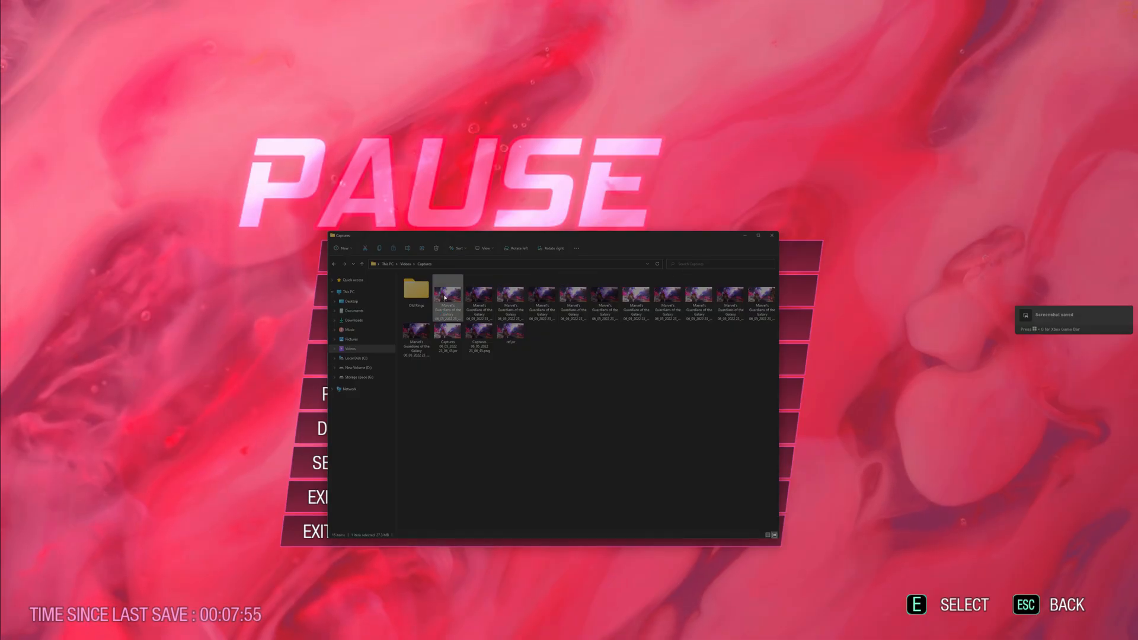
{"action": "key", "text": "Alt+Tab"}
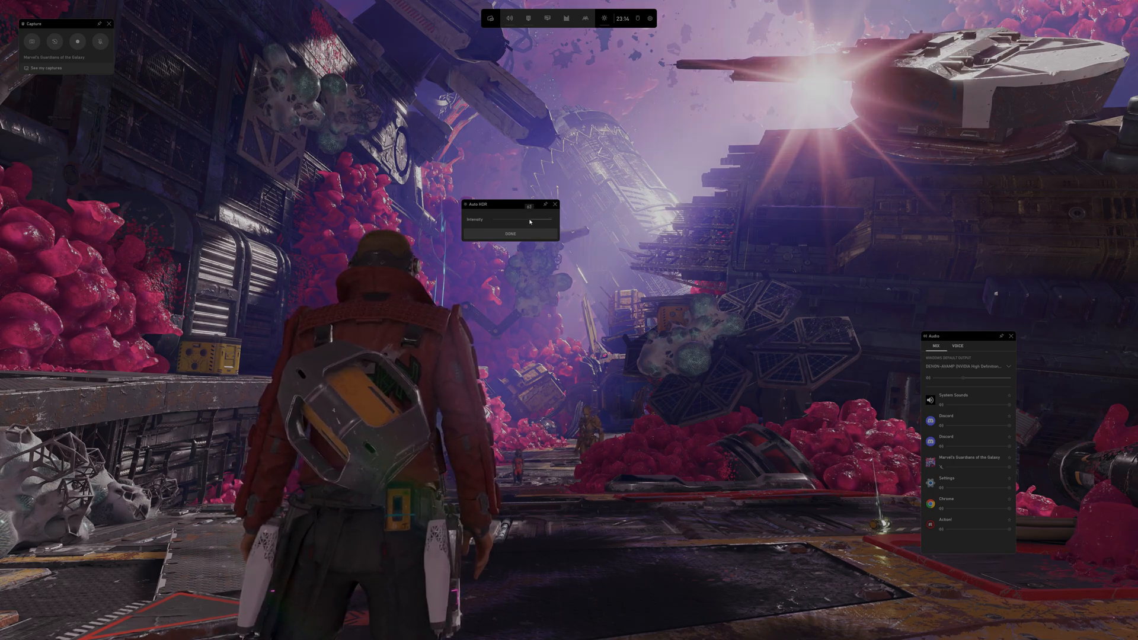
Nudge the Auto HDR intensity slider slightly higher for the next capture.
{"action": "left_click_drag", "start_coordinate": [528, 220], "coordinate": [541, 220]}
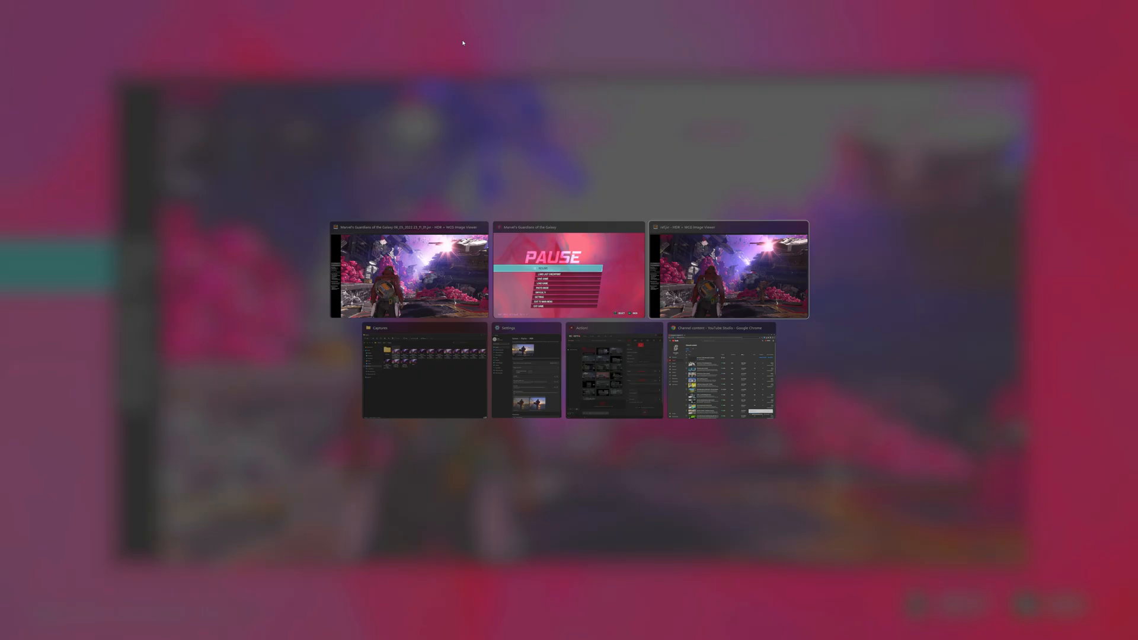
Inspect one HDR viewer screenshot window, then go back to the game with Game Bar.
{"action": "left_click", "coordinate": [728, 275]}
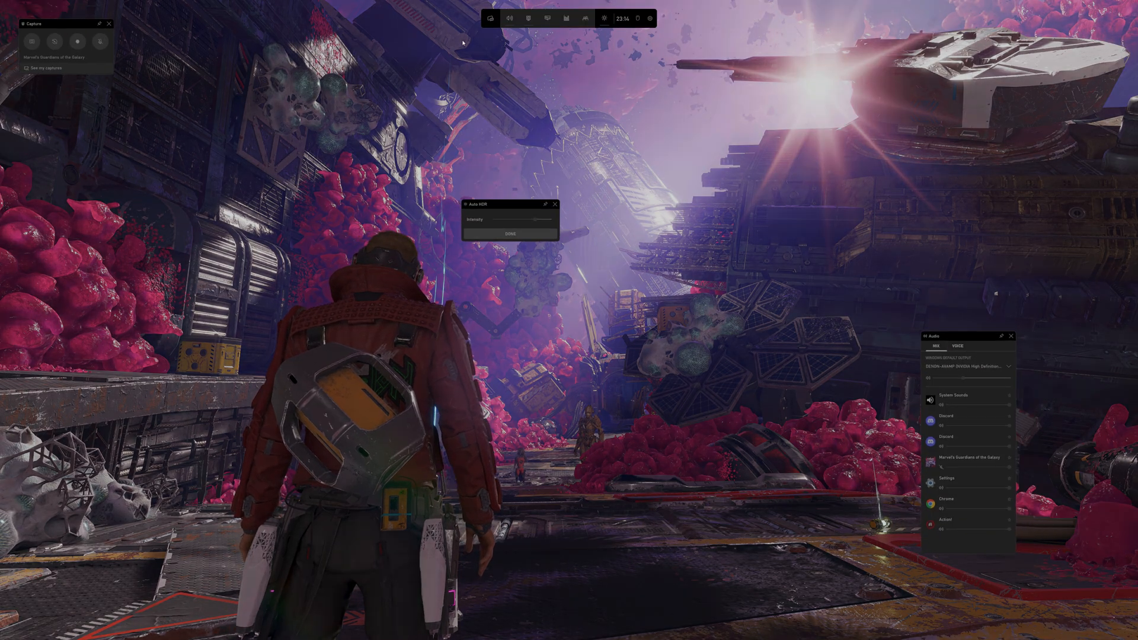
Set the Auto HDR intensity to another value with two slider adjustments.
{"action": "left_click_drag", "start_coordinate": [508, 219], "coordinate": [534, 219]}
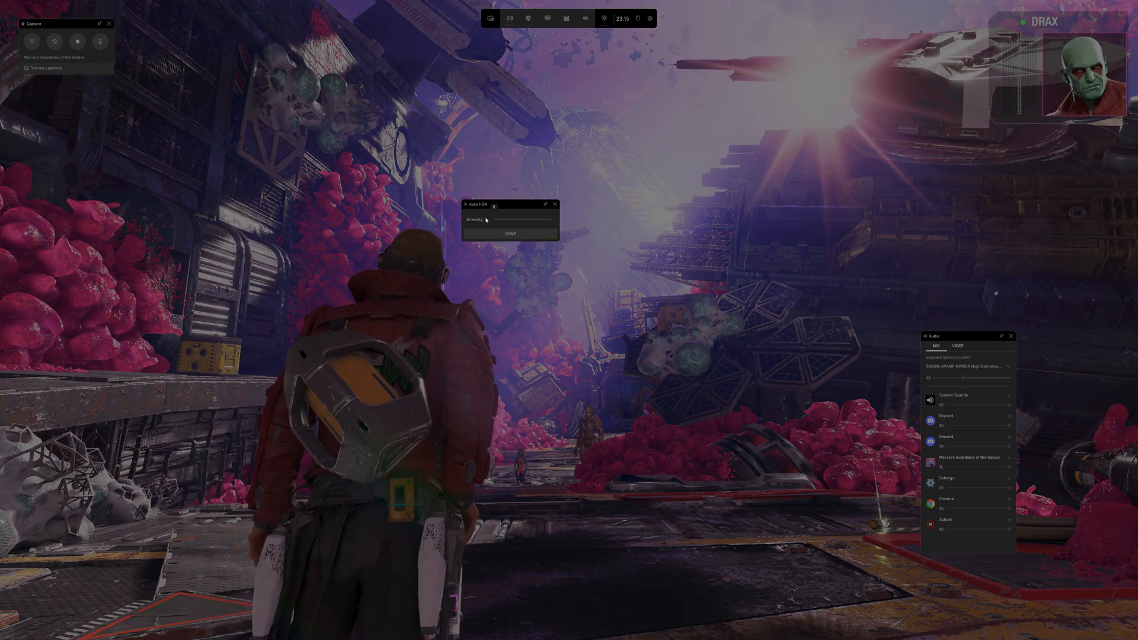
{"action": "left_click_drag", "start_coordinate": [482, 219], "coordinate": [526, 220]}
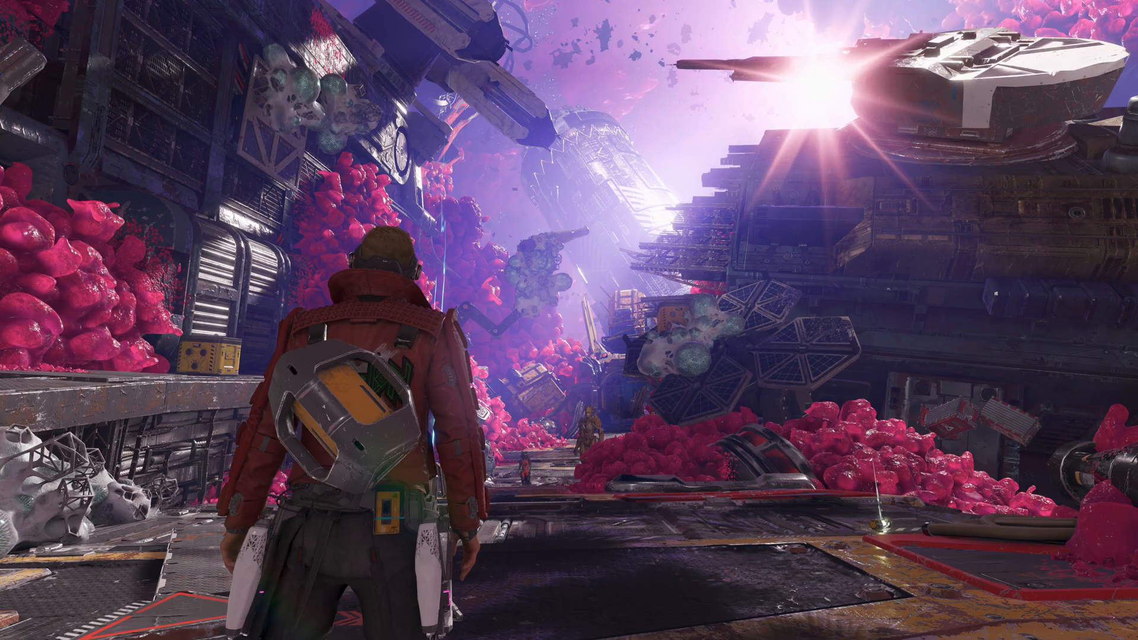
Pause Guardians of the Galaxy to show its pause menu.
{"action": "key", "text": "Escape"}
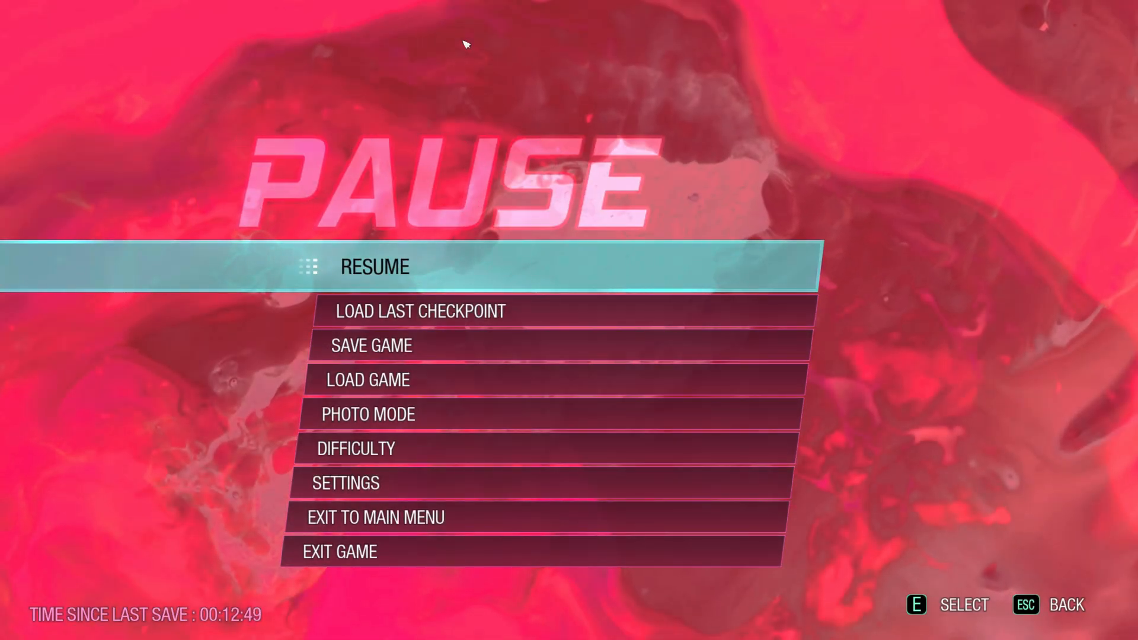